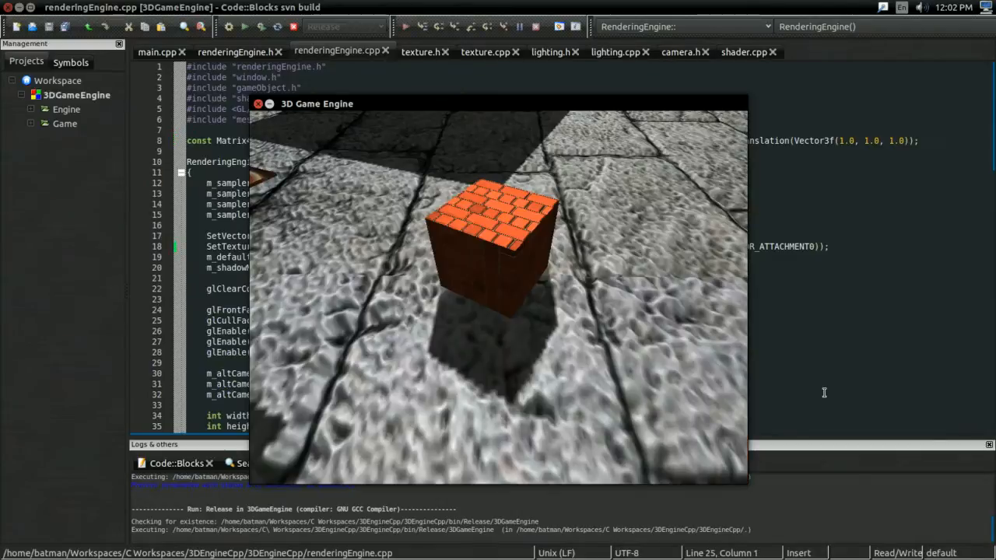
pyautogui.moveTo(506, 170)
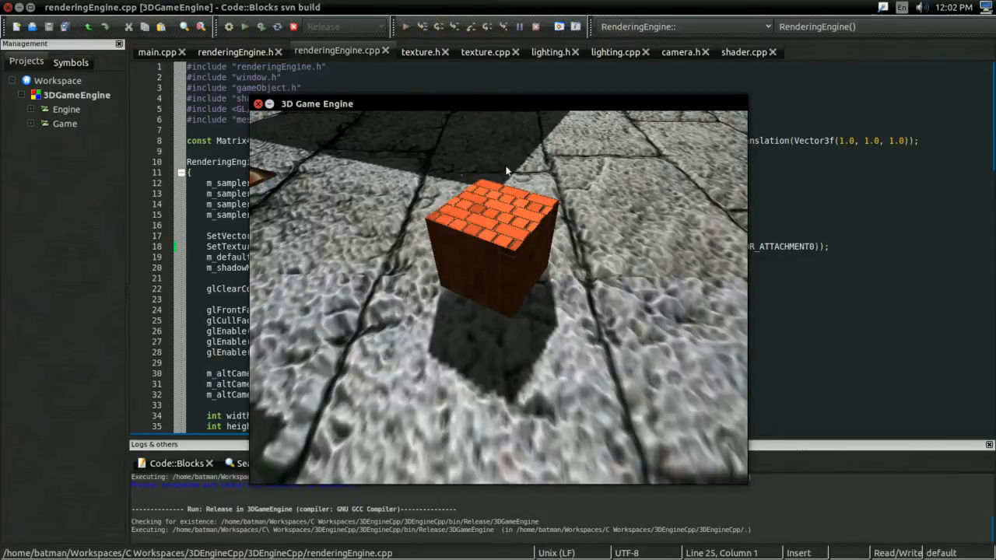
pyautogui.moveTo(587, 389)
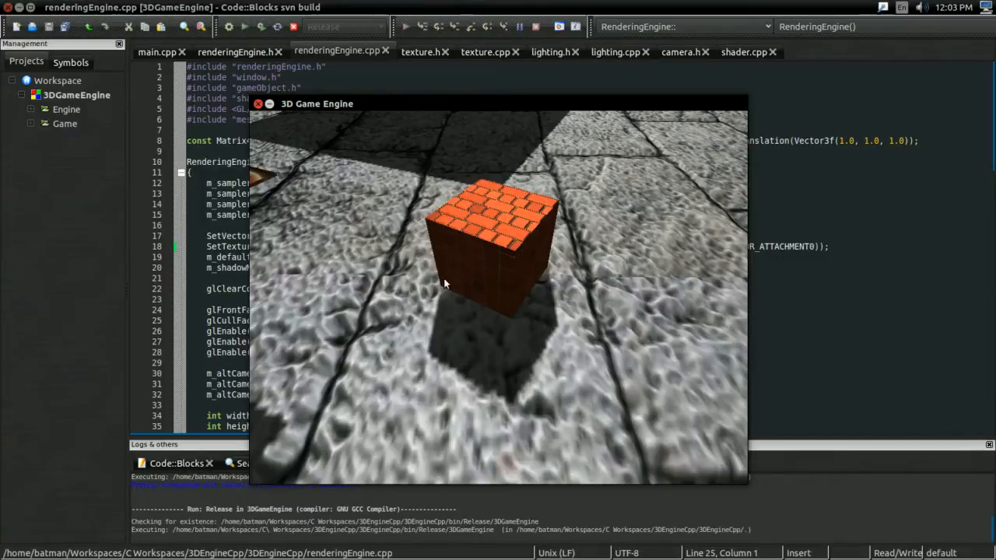
pyautogui.moveTo(434, 367)
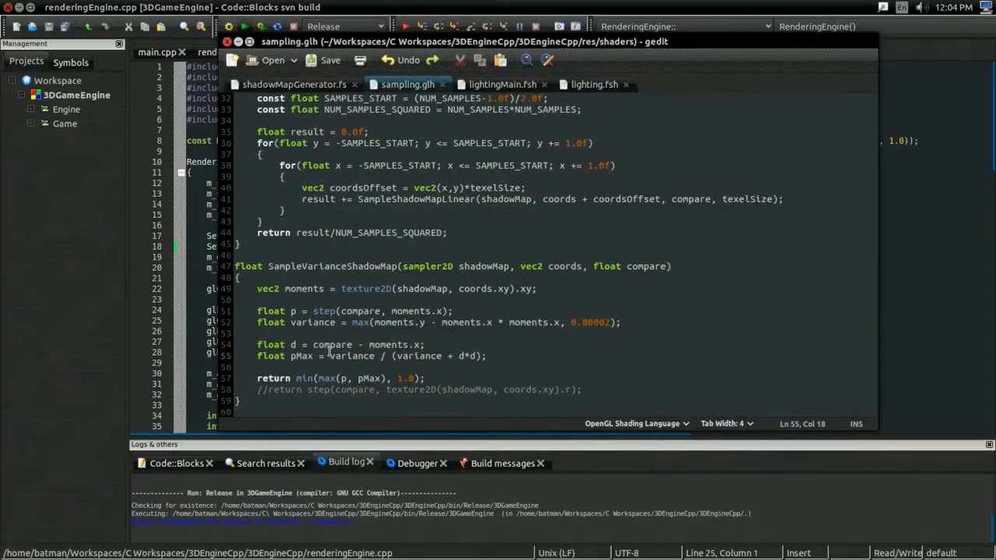
# Rewrite pMax as clamp(variance / (variance + d*d), 0.2, 1.0) - 0.2 in SampleVarianceShadowMap.
pyautogui.doubleClick(301, 355)
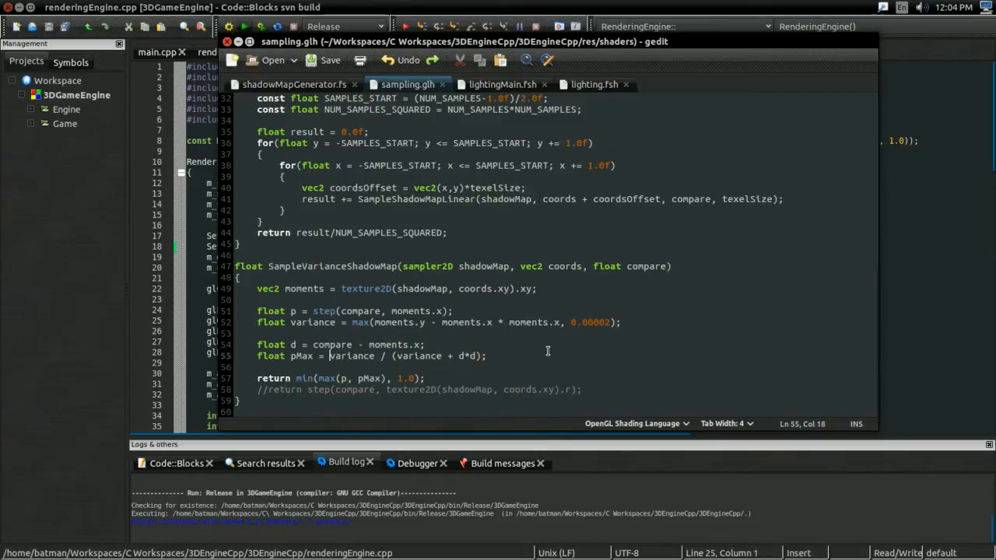
pyautogui.write('clamp(')
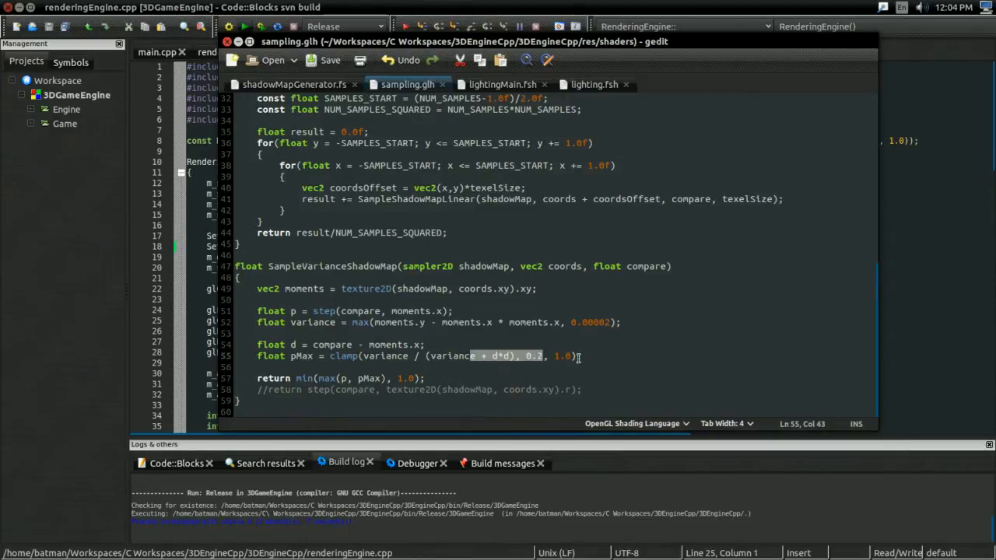
pyautogui.write('- 0.2')
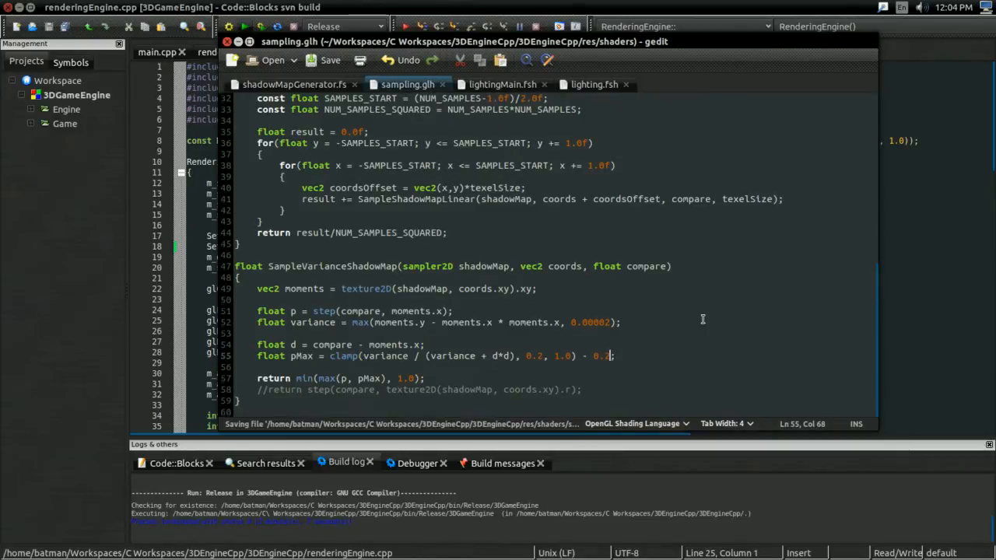
pyautogui.moveTo(623, 331)
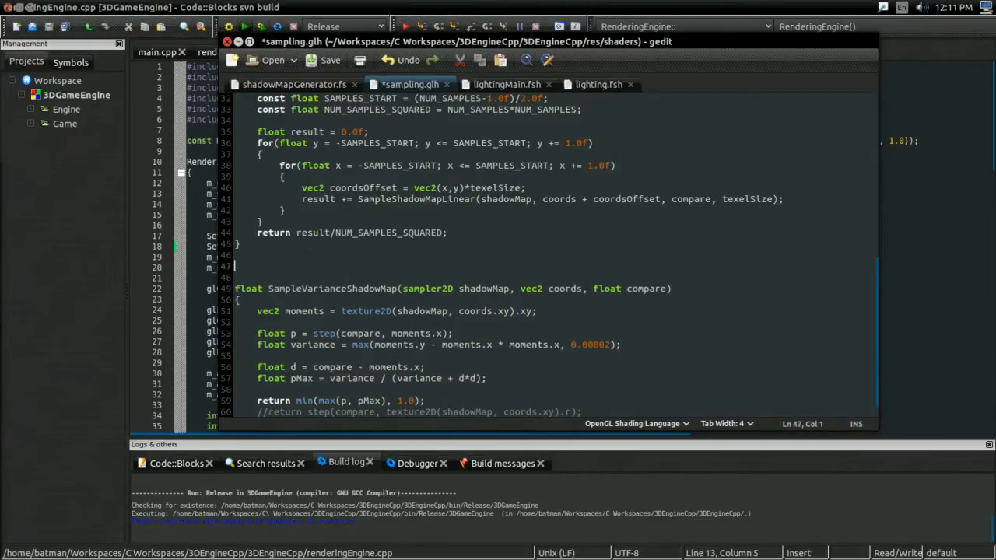
# Type a float linstep(float low, float high) function header with empty braces above SampleVarianceShadowMap.
pyautogui.click(329, 60)
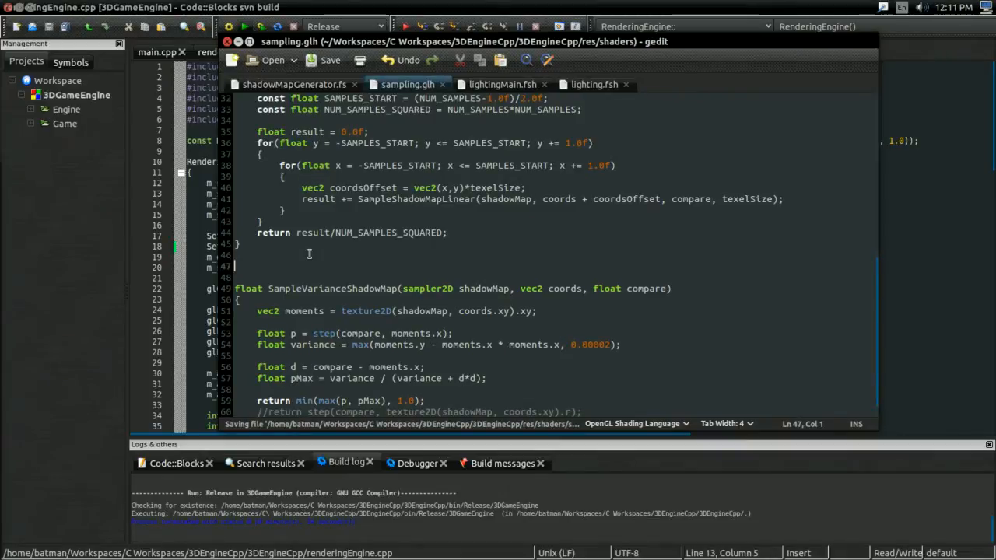
pyautogui.write('float')
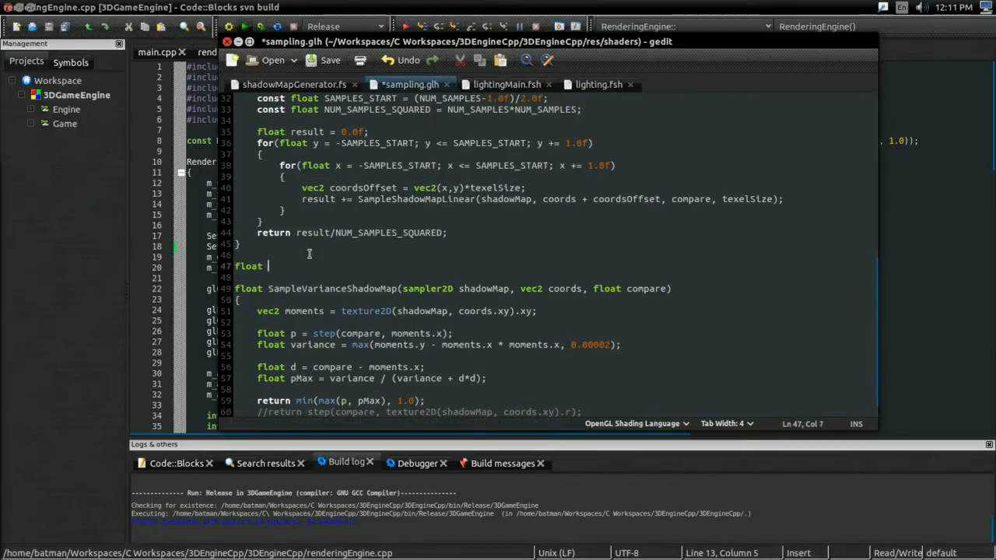
pyautogui.write('linstep(float')
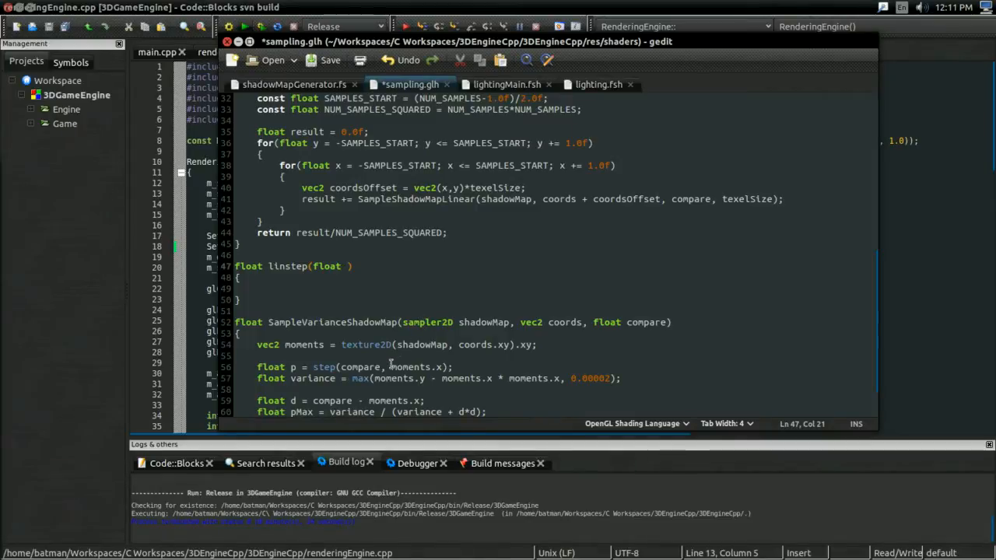
pyautogui.doubleClick(417, 367)
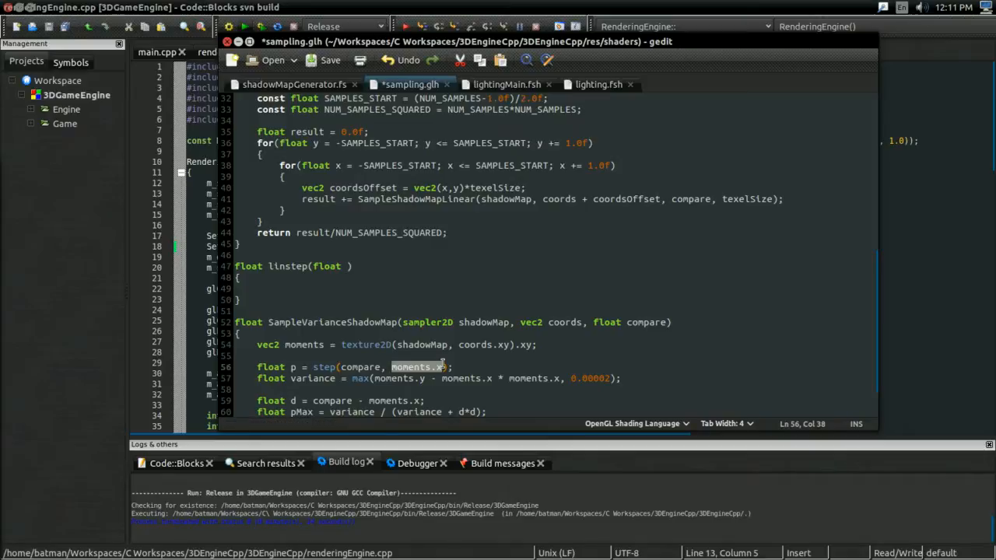
pyautogui.moveTo(360, 252)
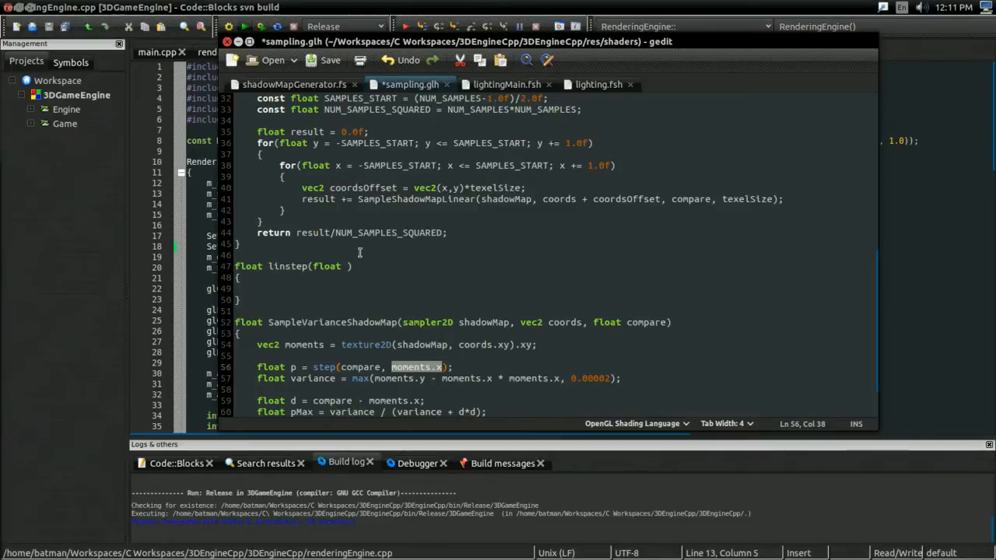
pyautogui.click(347, 266)
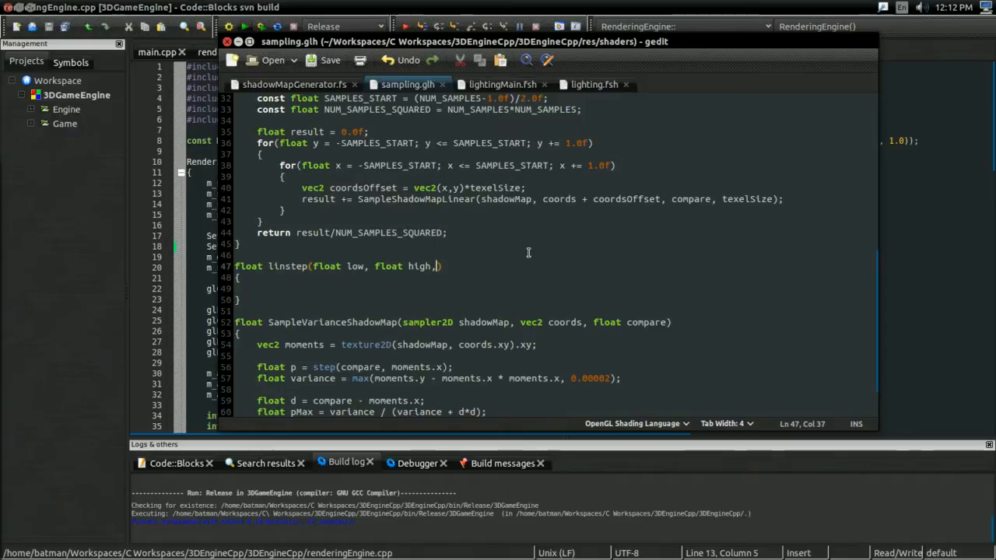
# Add a float v parameter to linstep and give its body (v-low)/(high-low).
pyautogui.write('float v')
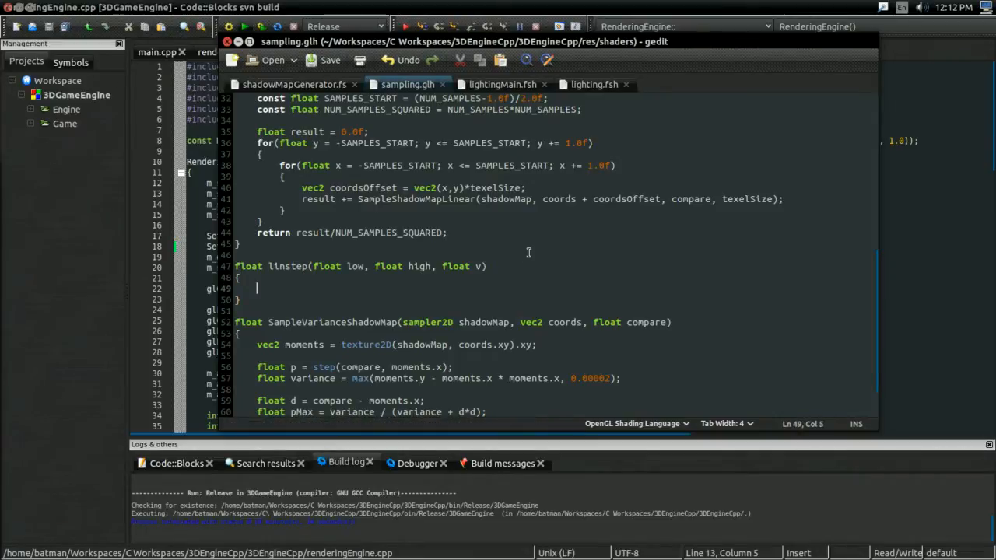
pyautogui.moveTo(581, 230)
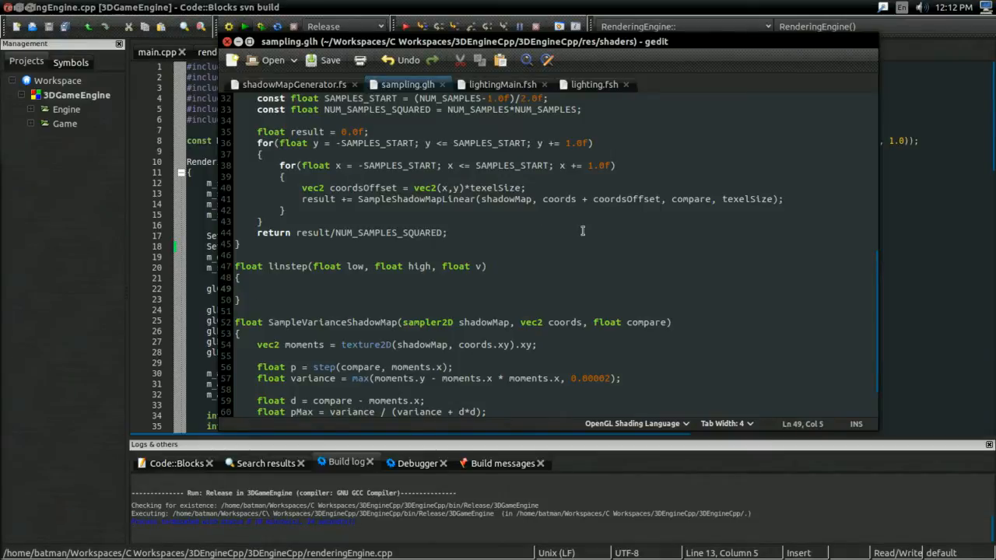
pyautogui.write('(v-low)/')
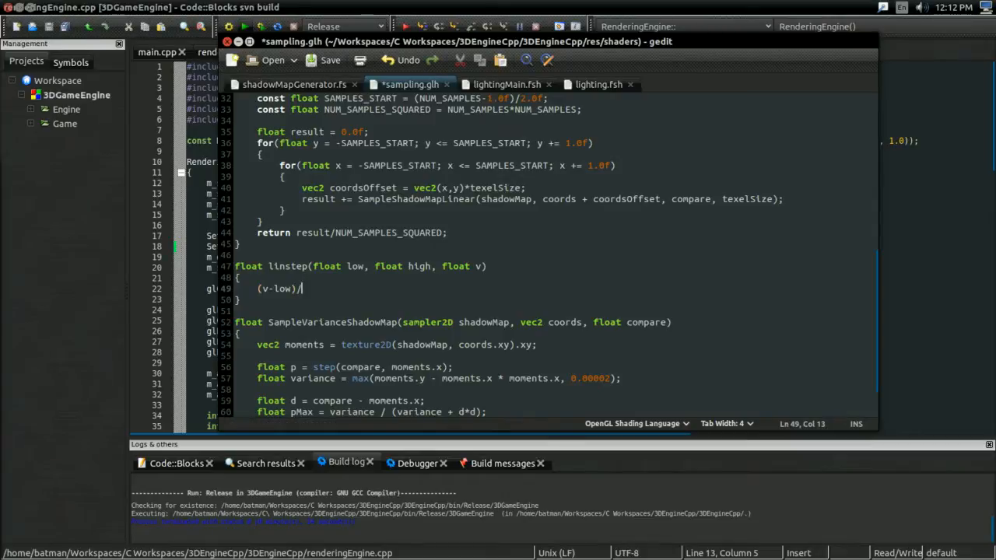
pyautogui.write('(h')
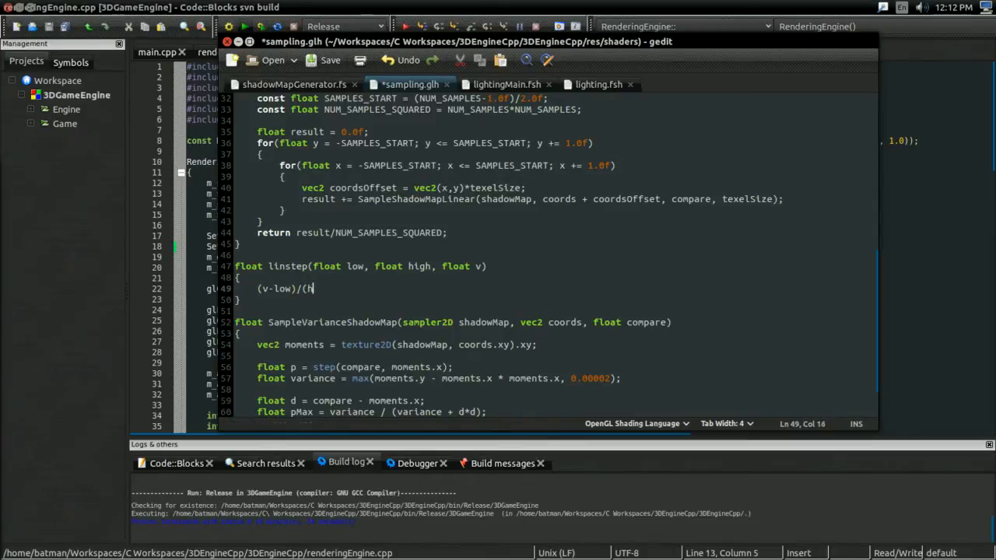
pyautogui.write('high-low)')
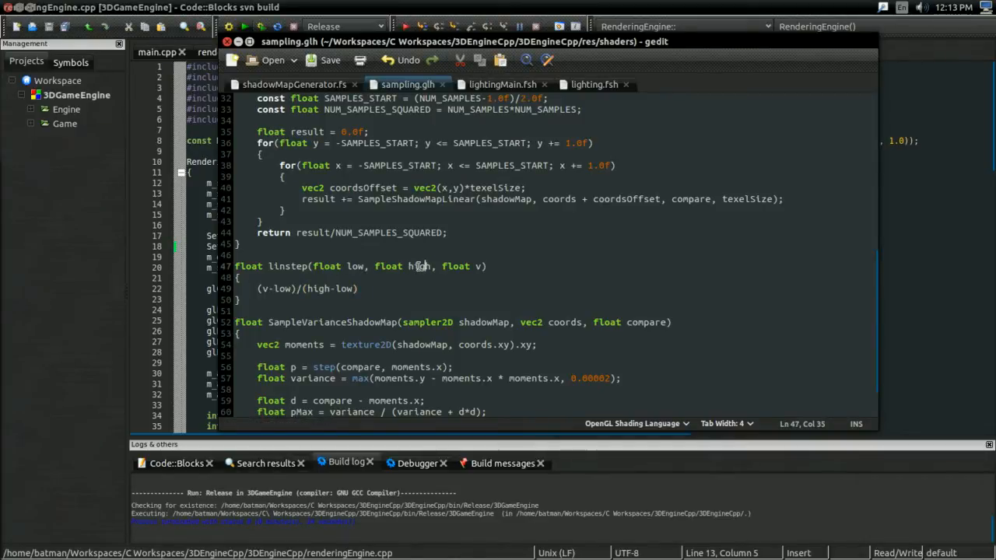
# Make linstep's body return clamp((v-low)/(high-low), 0.0, 1.0).
pyautogui.doubleClick(419, 266)
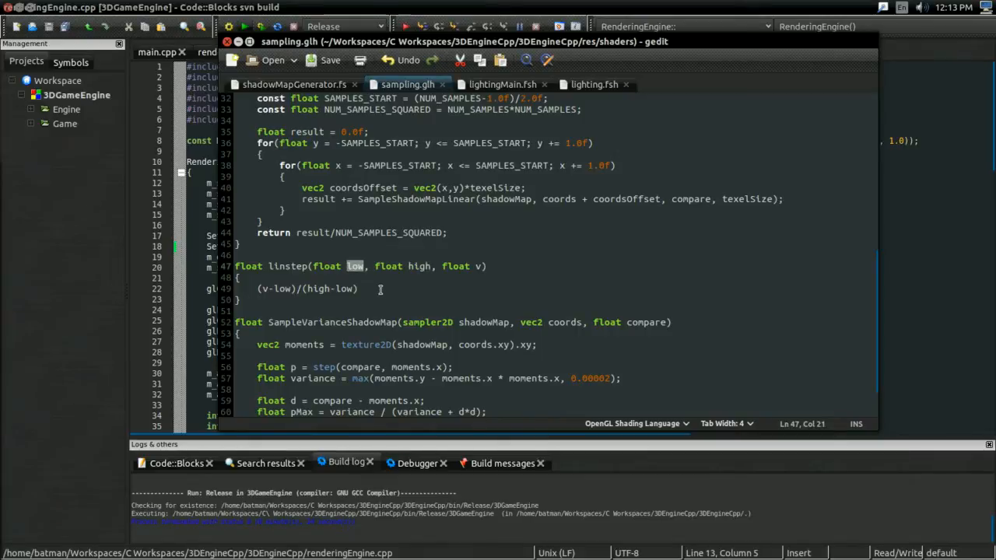
pyautogui.click(308, 289)
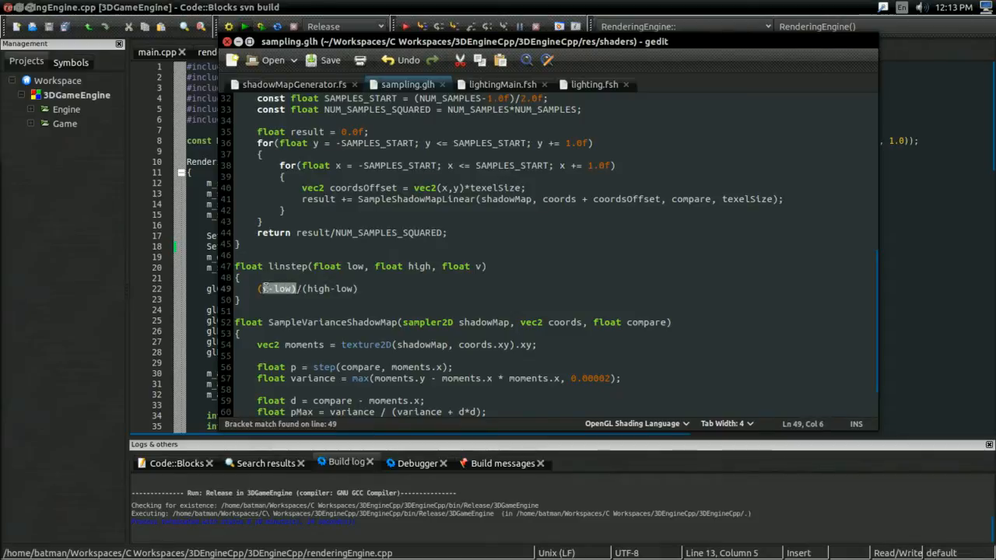
pyautogui.click(358, 288)
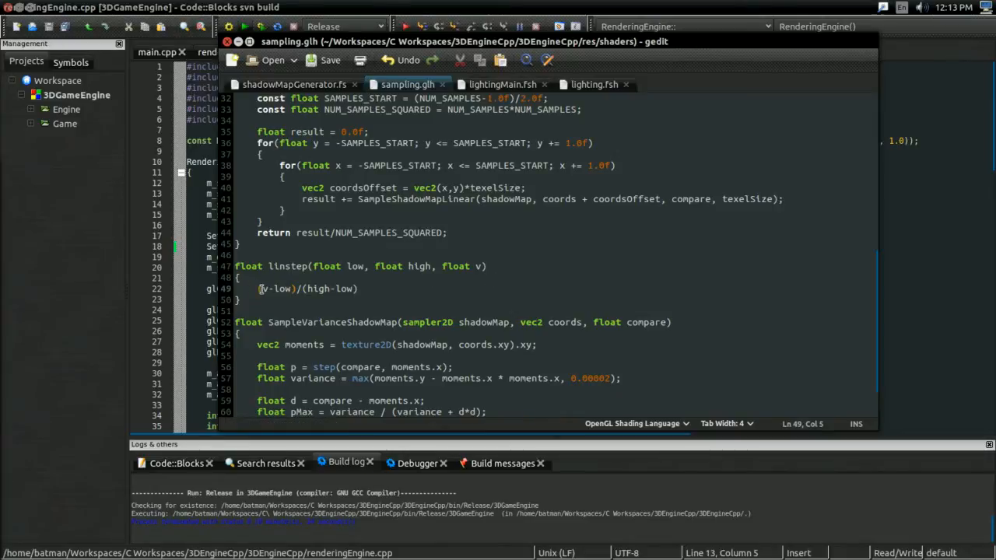
pyautogui.write('clamp(')
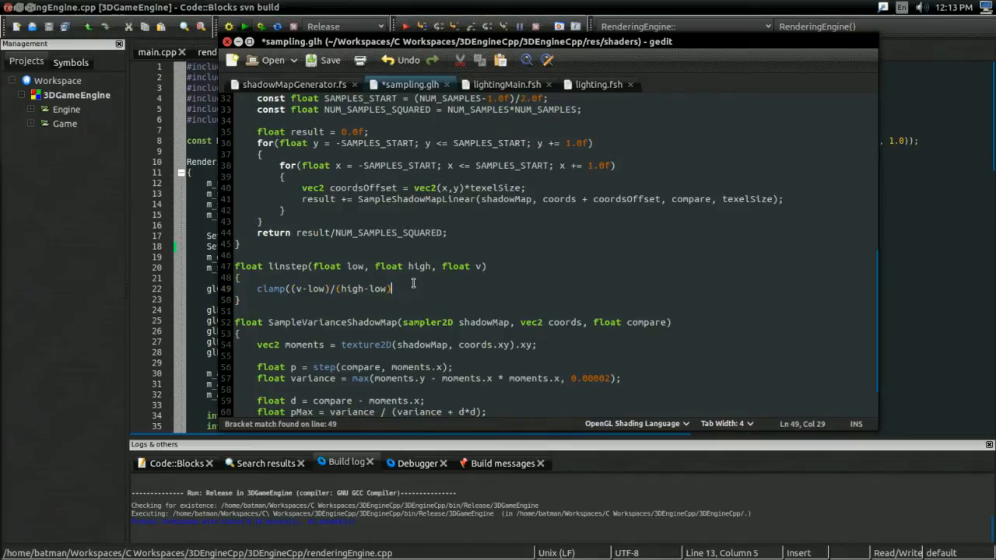
pyautogui.write(', 0.0, 1.0);')
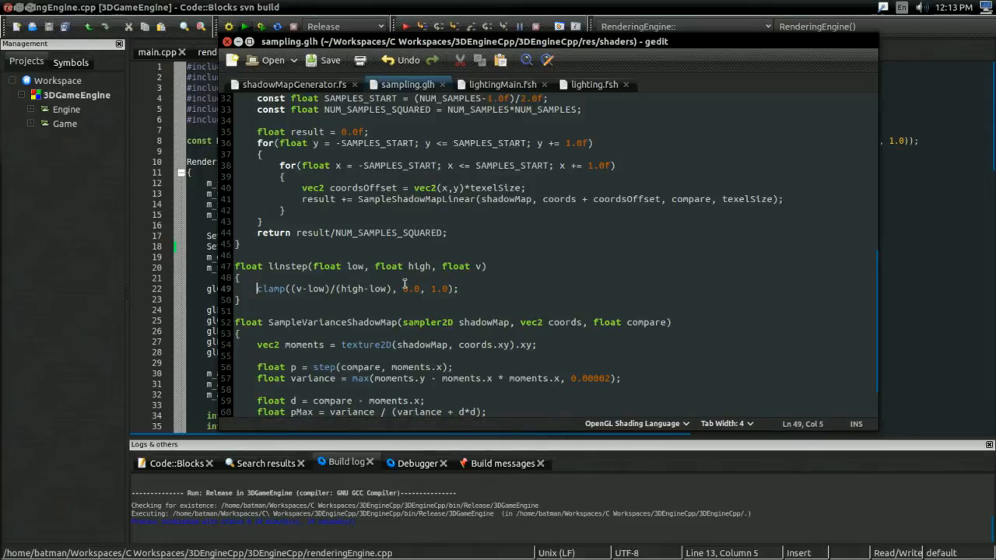
pyautogui.write('return')
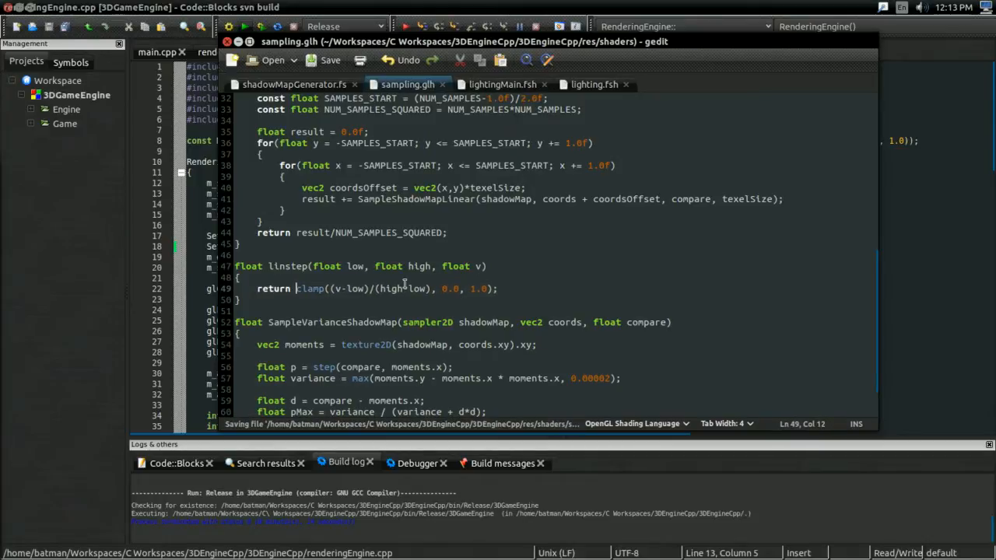
# Pass the pMax expression through linstep(0.2, 1.0, ...) and save sampling.glh.
pyautogui.scroll(-3)
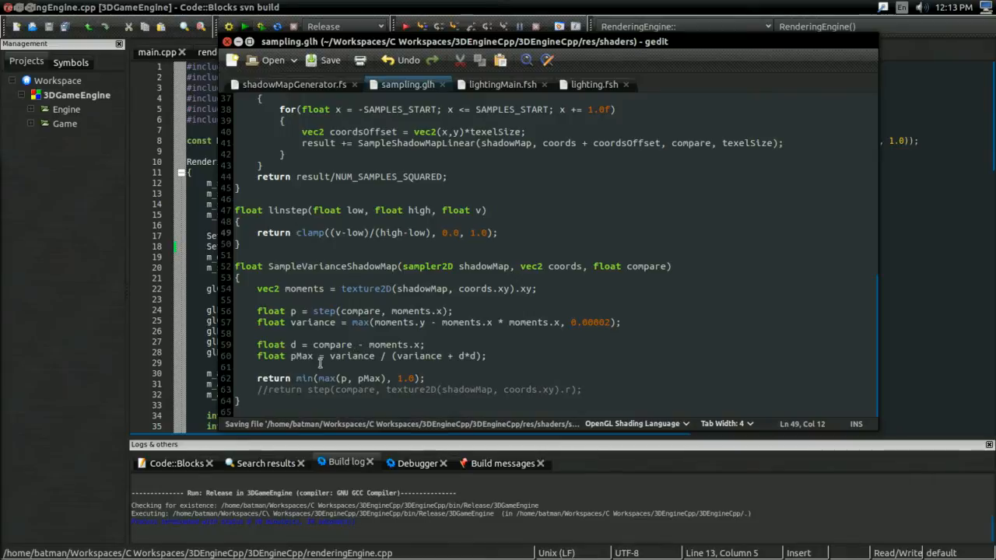
pyautogui.click(329, 355)
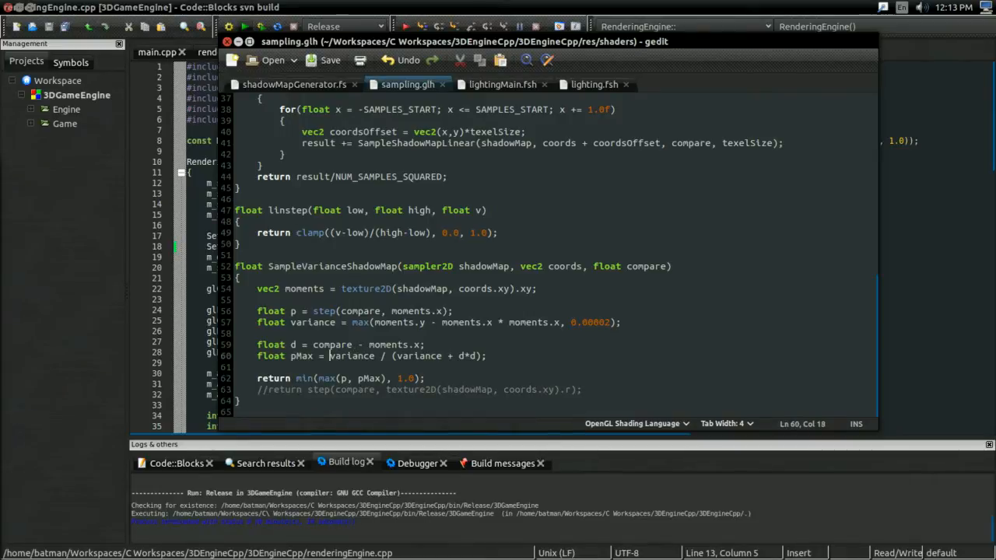
pyautogui.write('linstep(')
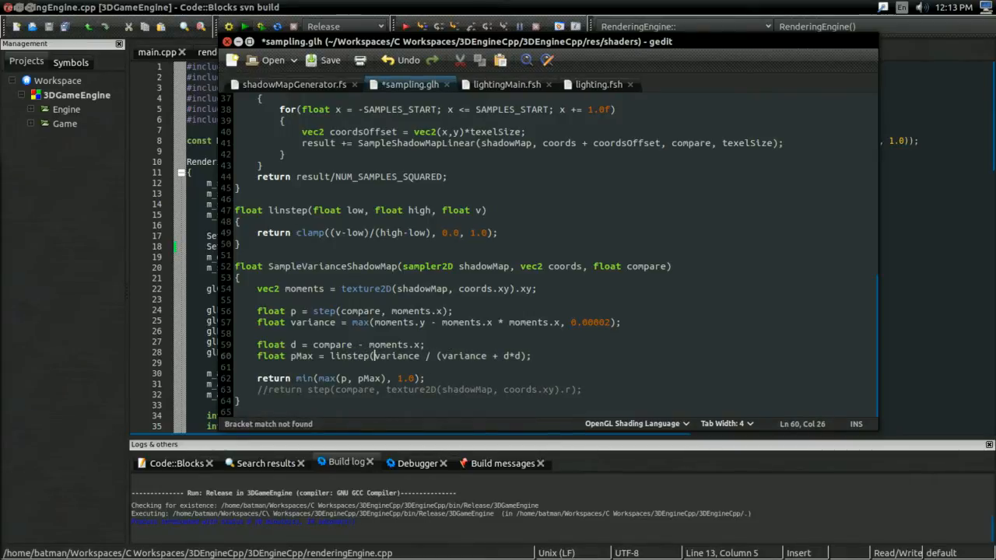
pyautogui.write('0.2, 1.0,')
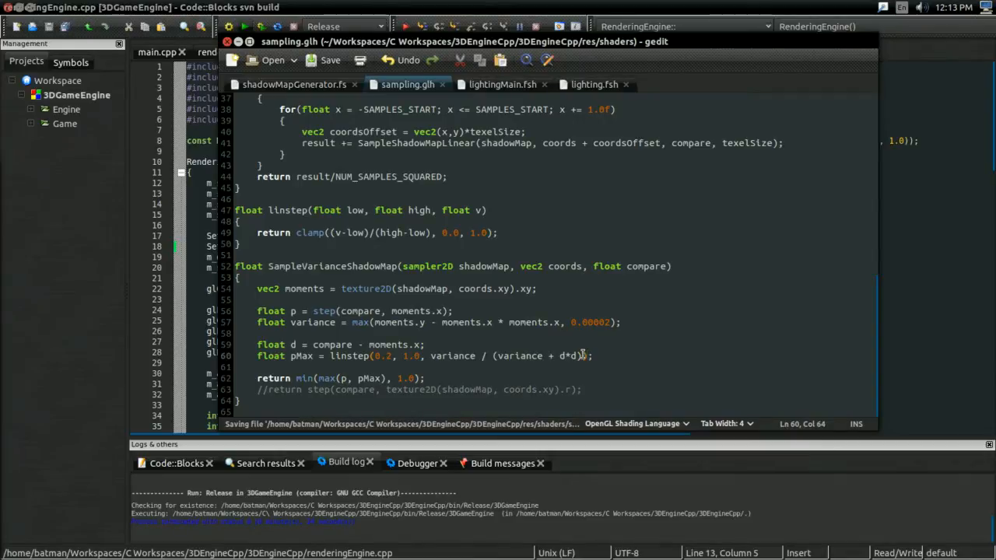
pyautogui.press('ctrl+s')
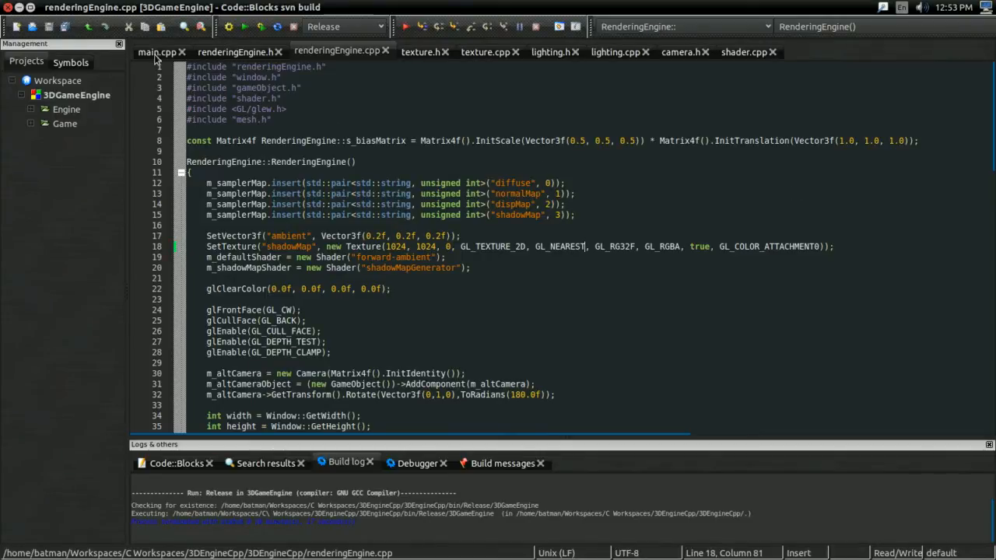
# Switch to main.cpp to check the directional light's ToRadians(-45) x rotation.
pyautogui.click(156, 51)
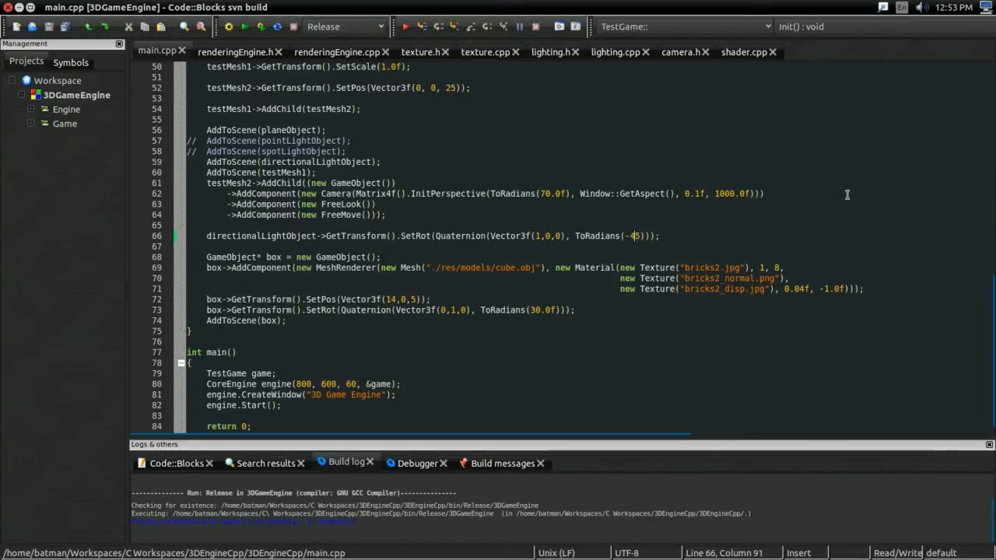
pyautogui.press('BackSpace')
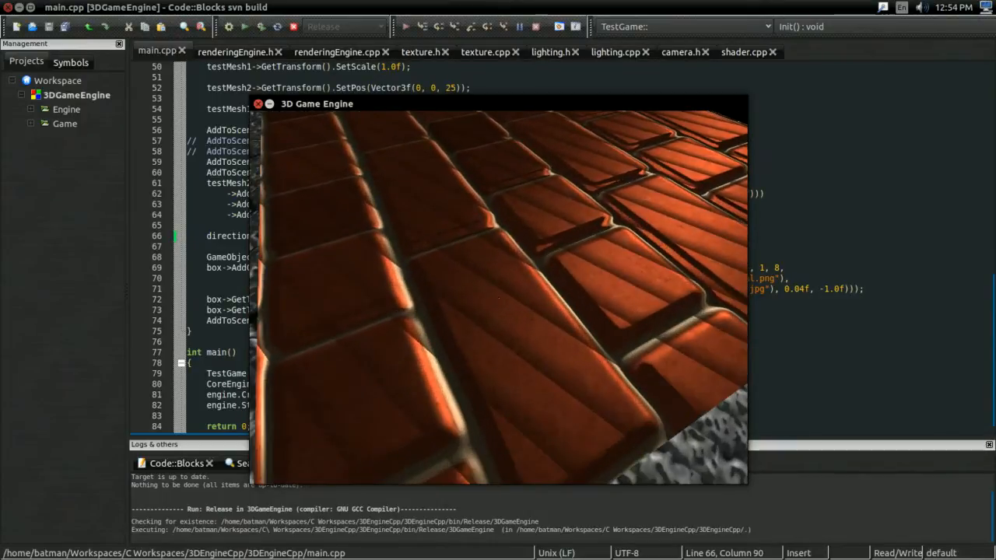
# Close the engine demo and bring shadowMapGenerator.fs up in gedit.
pyautogui.click(258, 104)
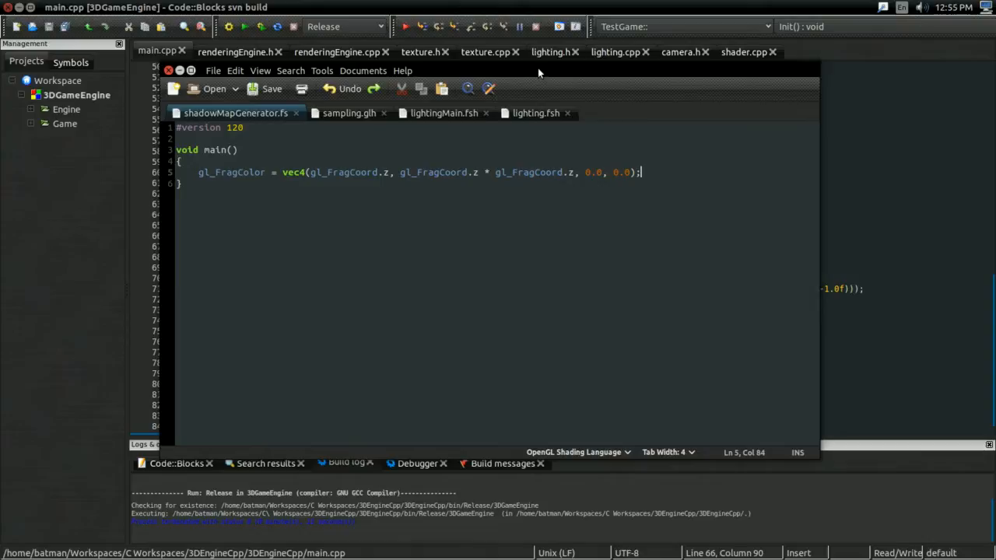
# Insert blank lines above gl_FragColor in main and put the cursor on one.
pyautogui.press('Return')
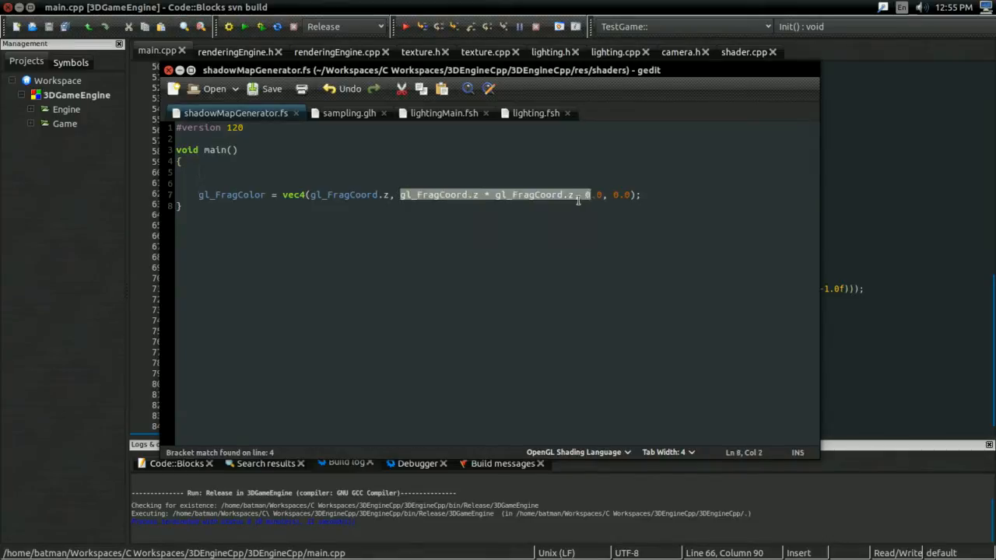
pyautogui.click(199, 171)
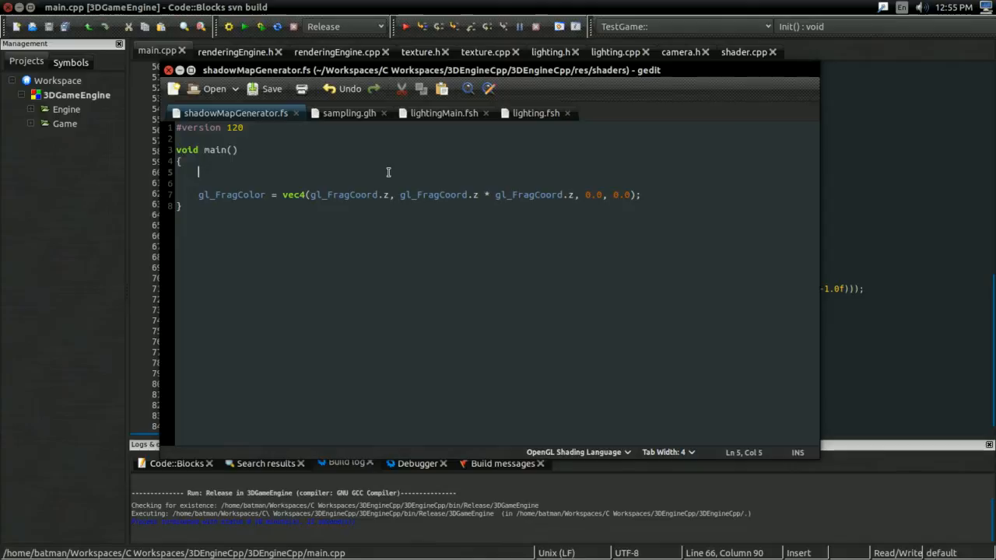
# Declare float depth = gl_FragCoord.z and delete the squared depth term from vec4.
pyautogui.write('float d')
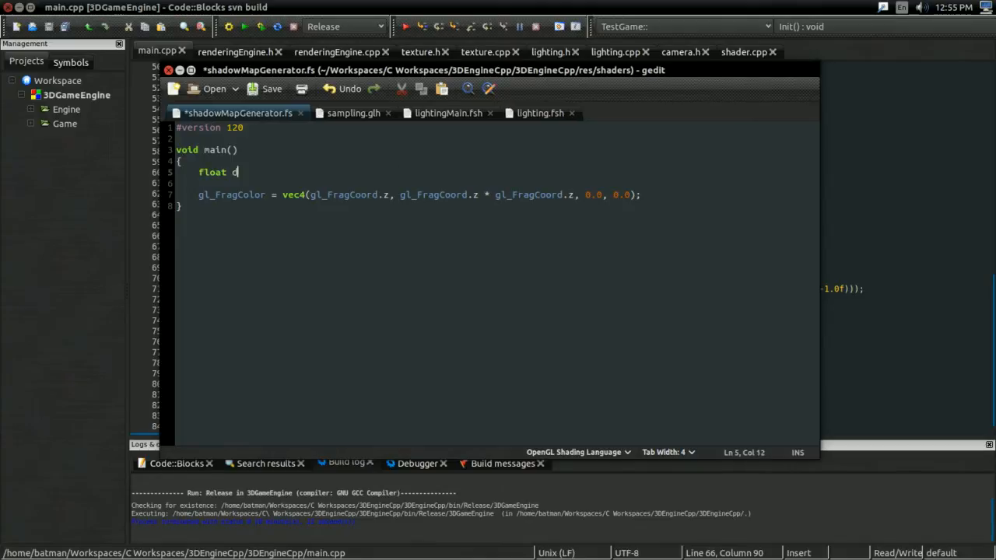
pyautogui.write('epth = gl_FragCoord.z')
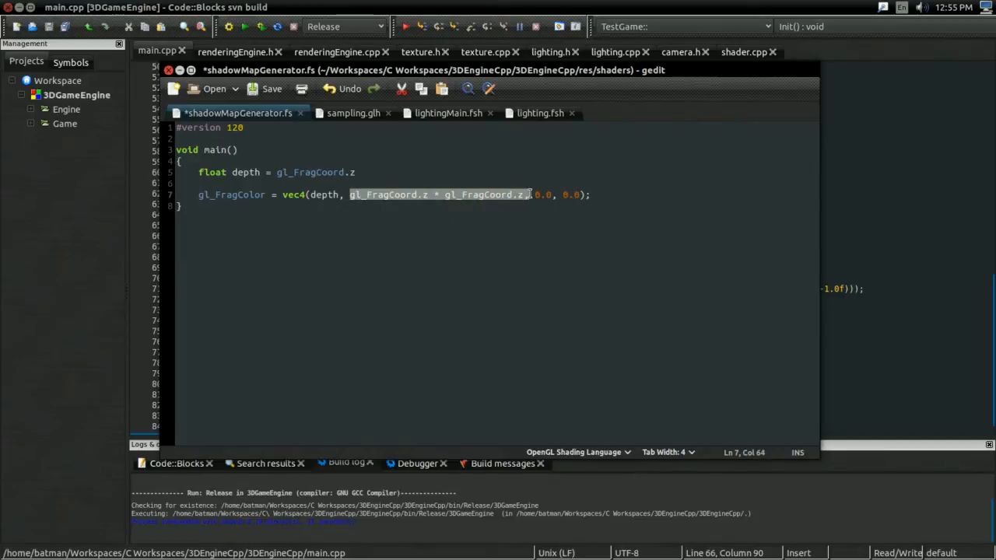
pyautogui.press('Delete')
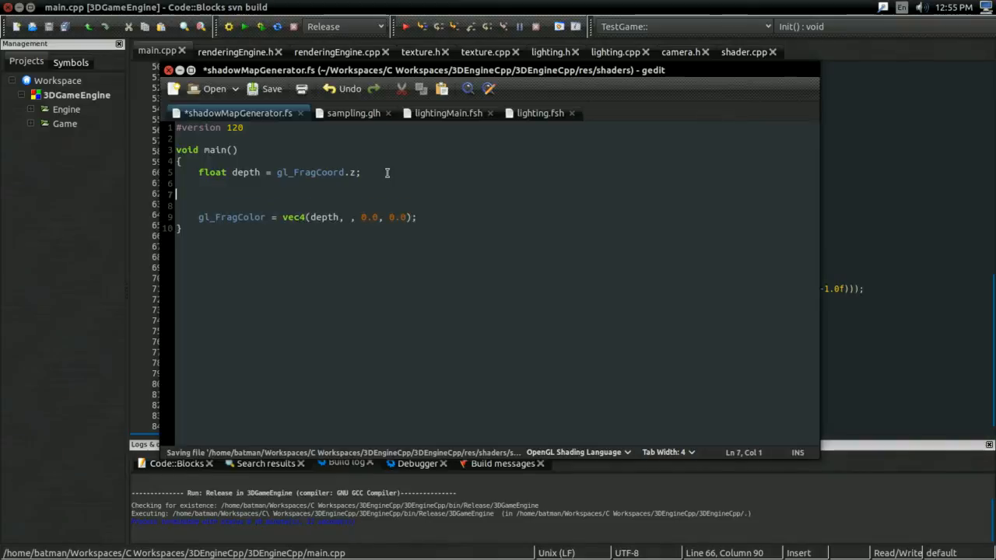
# Add float dx = dFdx(depth) and float dy = dFdy(depth), then save the shader.
pyautogui.write('float')
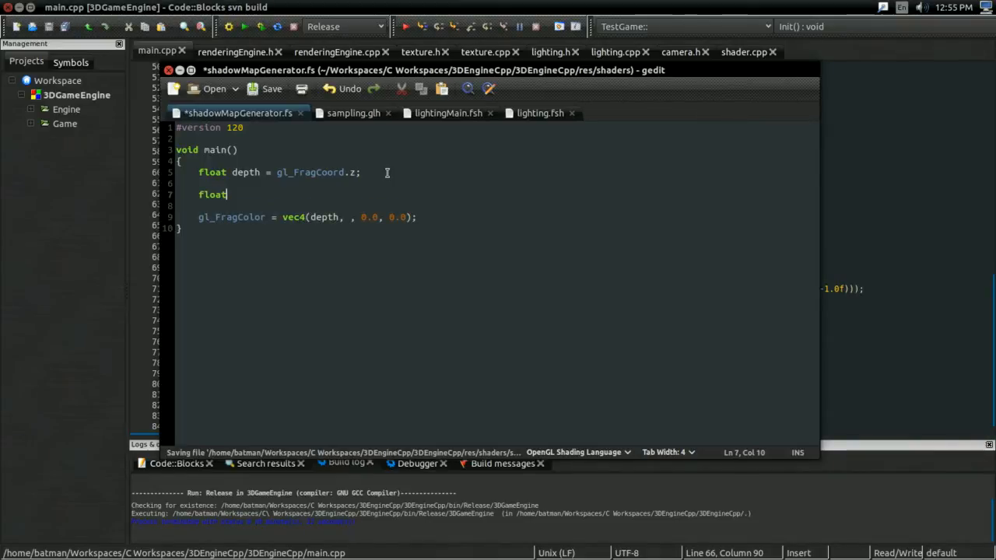
pyautogui.write('dx')
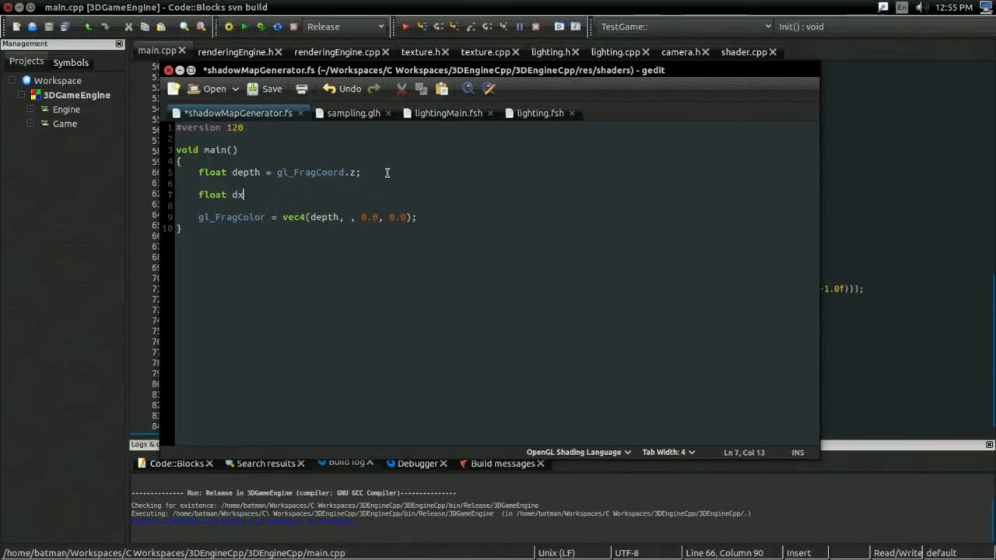
pyautogui.write('= d')
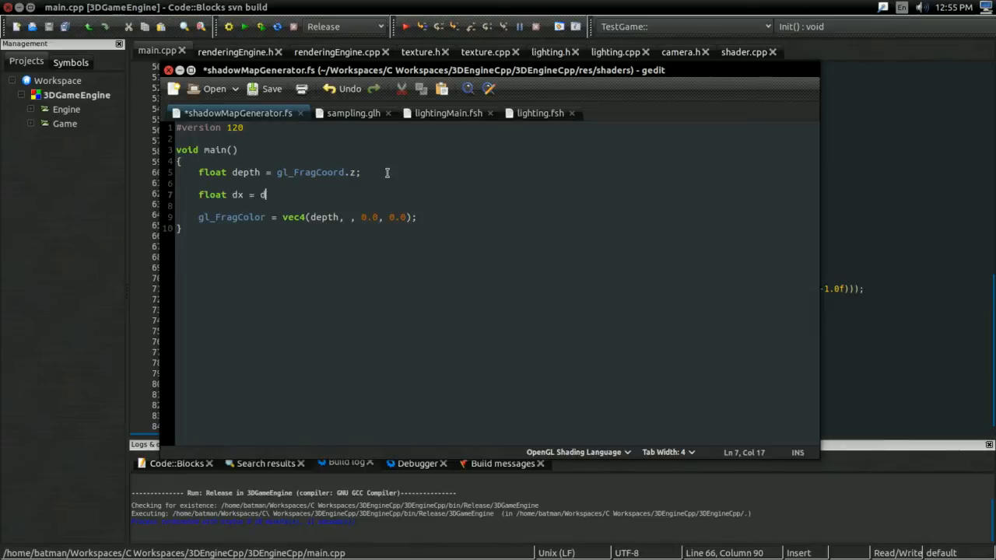
pyautogui.write('Fdx(depth);')
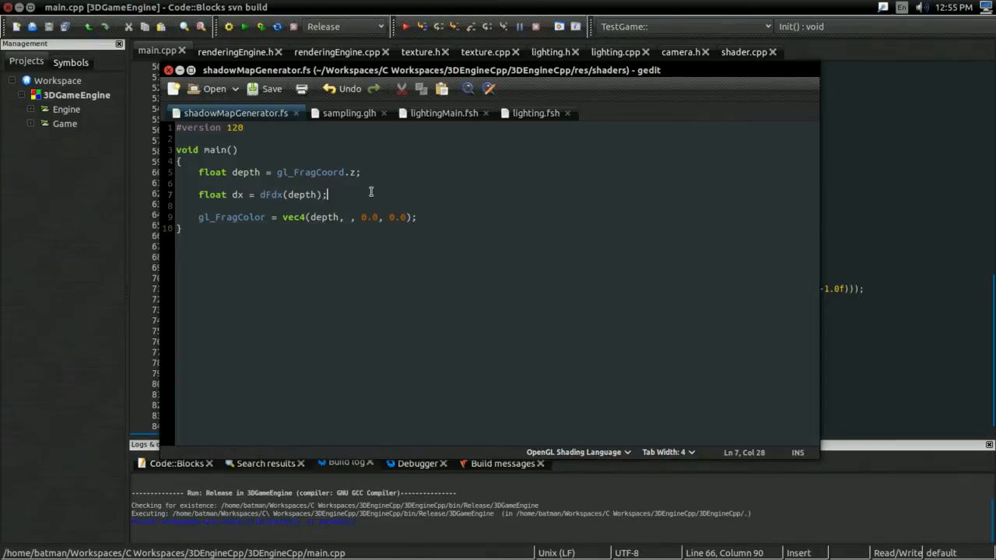
pyautogui.write('float dx = dFdy(depth);')
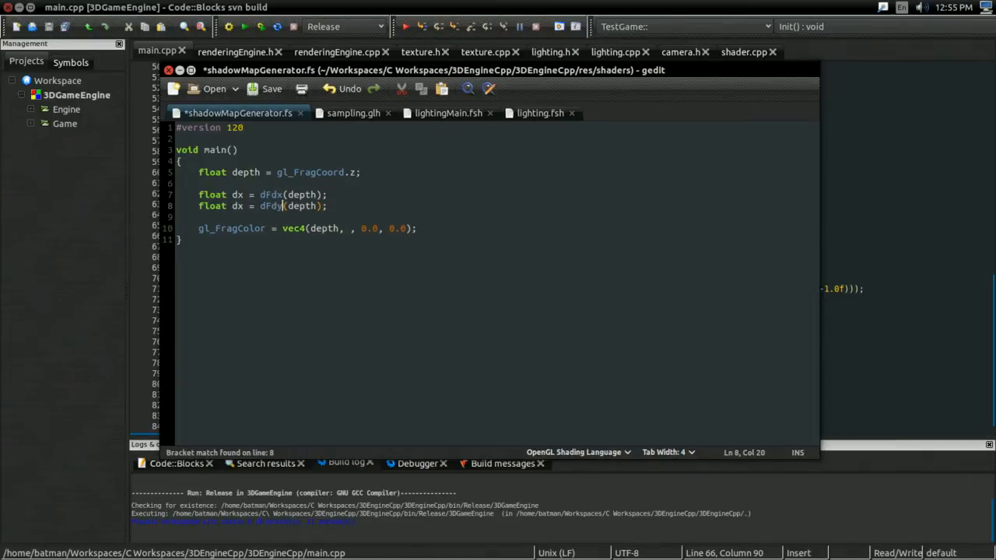
pyautogui.write('y')
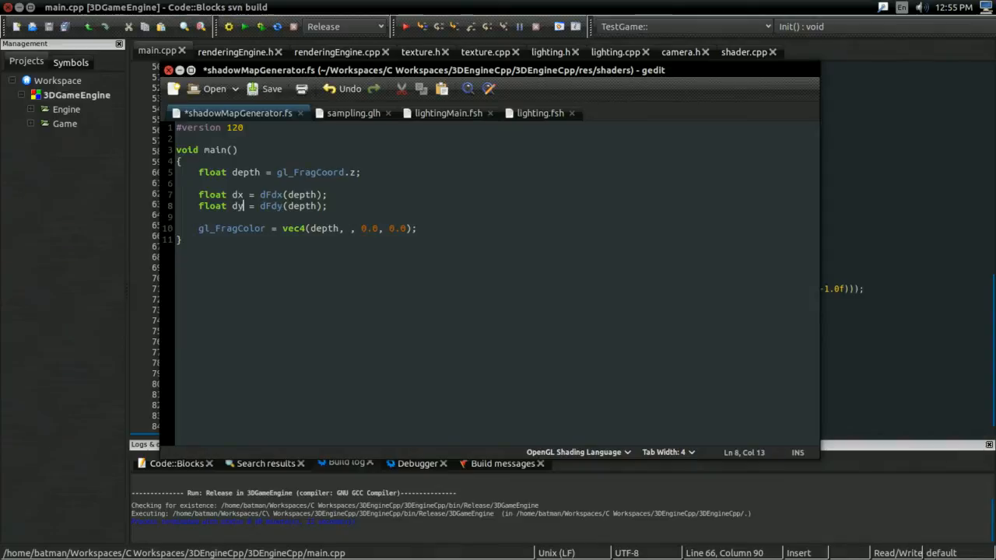
pyautogui.press('ctrl+s')
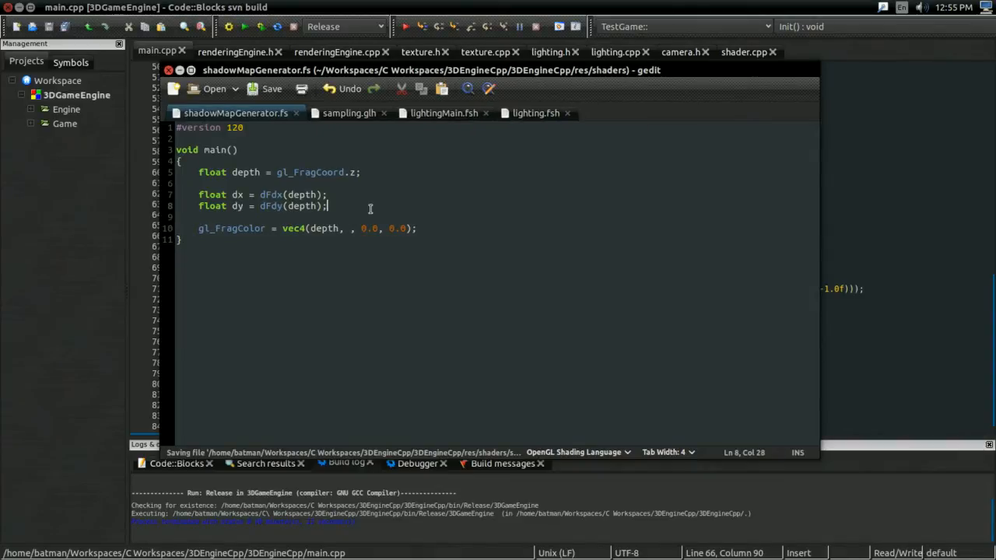
# Declare float moment2 = depth * depth + 0.25 * (dx * dx + dy * dy) and save the shader.
pyautogui.write('float')
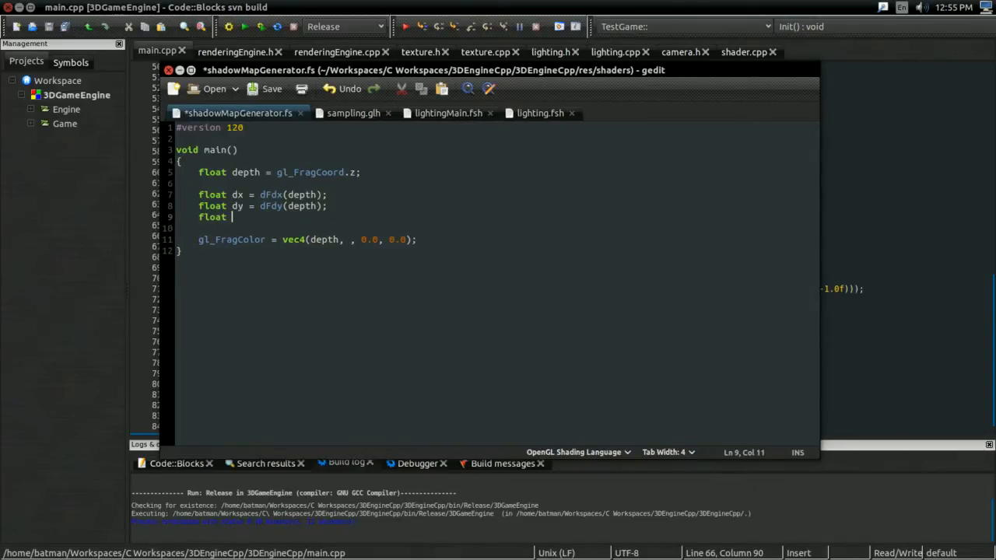
pyautogui.write('moment2 = depth * depth +')
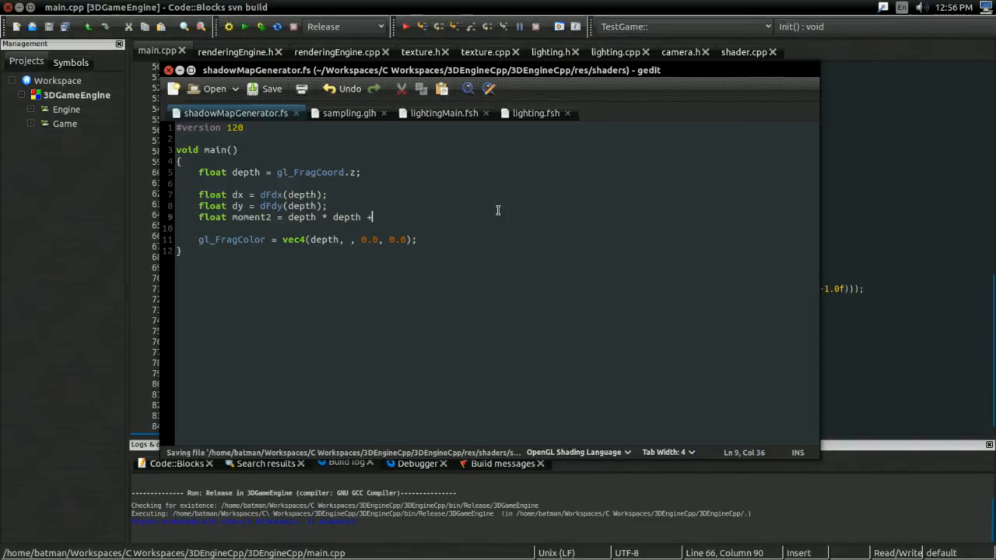
pyautogui.write('0.25 * ();')
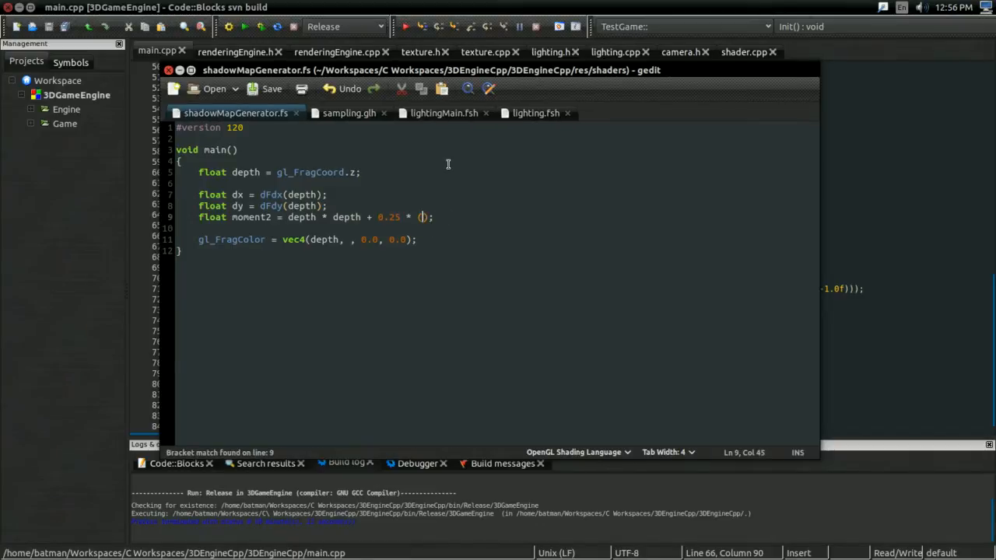
pyautogui.write('dx * dx + dy * d')
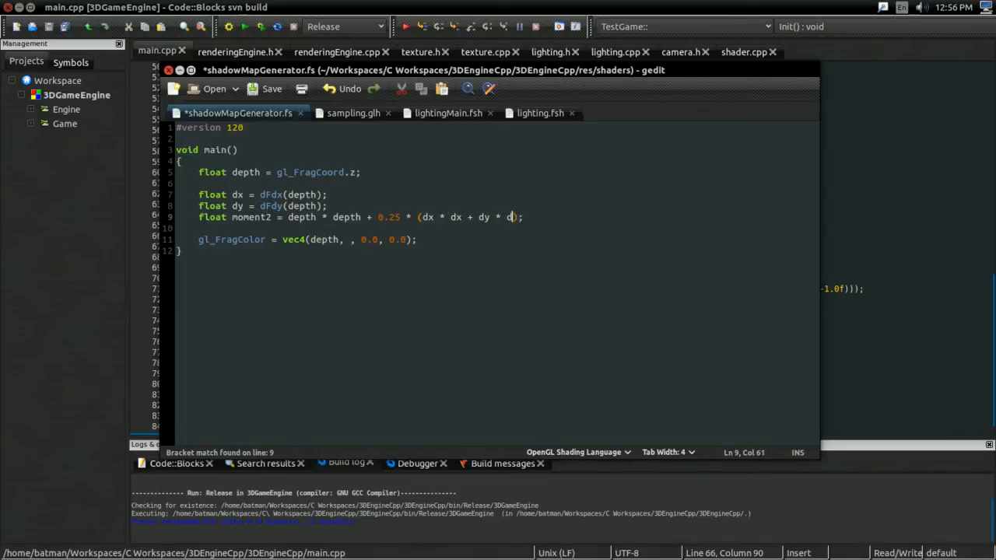
pyautogui.press('ctrl+s')
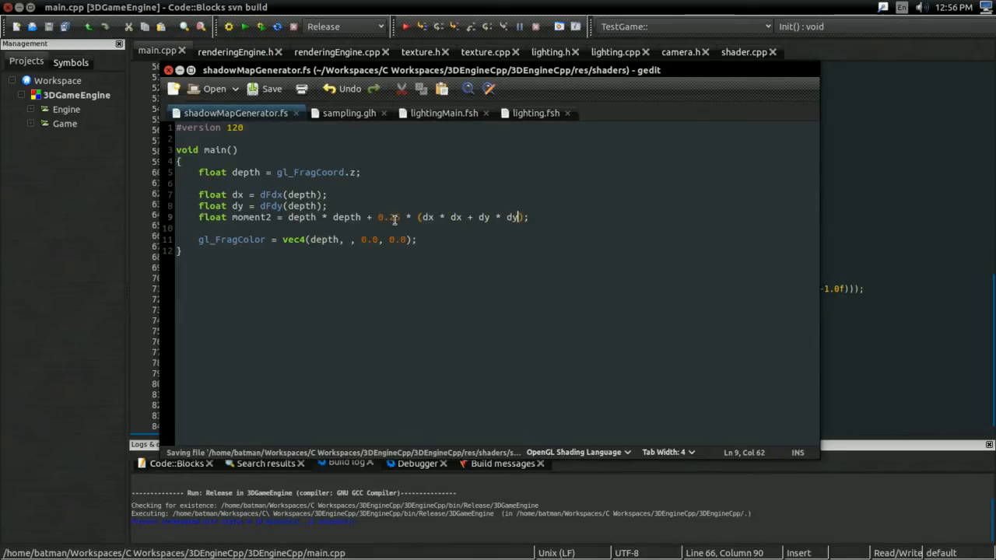
pyautogui.write('5')
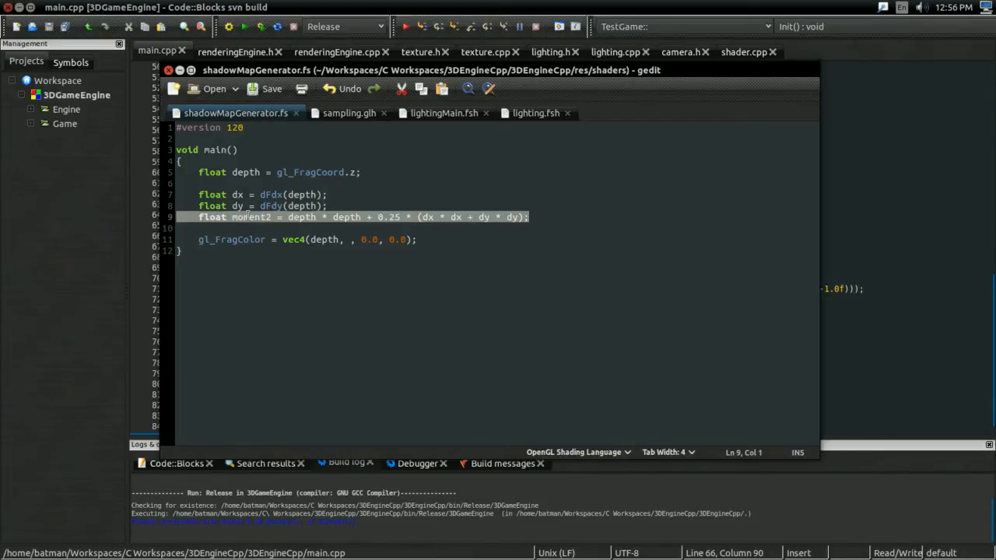
pyautogui.write('moment2')
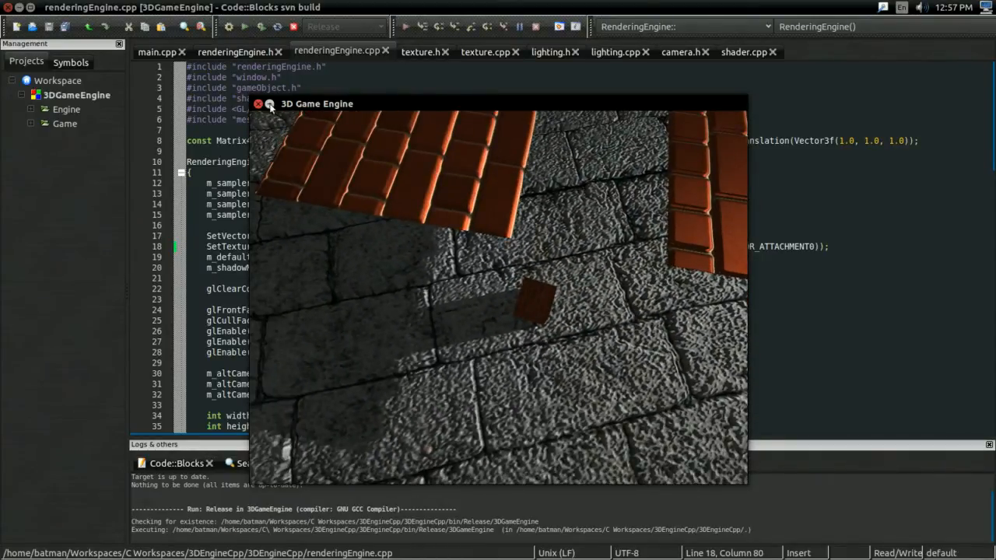
# Relaunch the 3D Game Engine from Code::Blocks and switch to the renderingEngine.cpp tab.
pyautogui.click(259, 104)
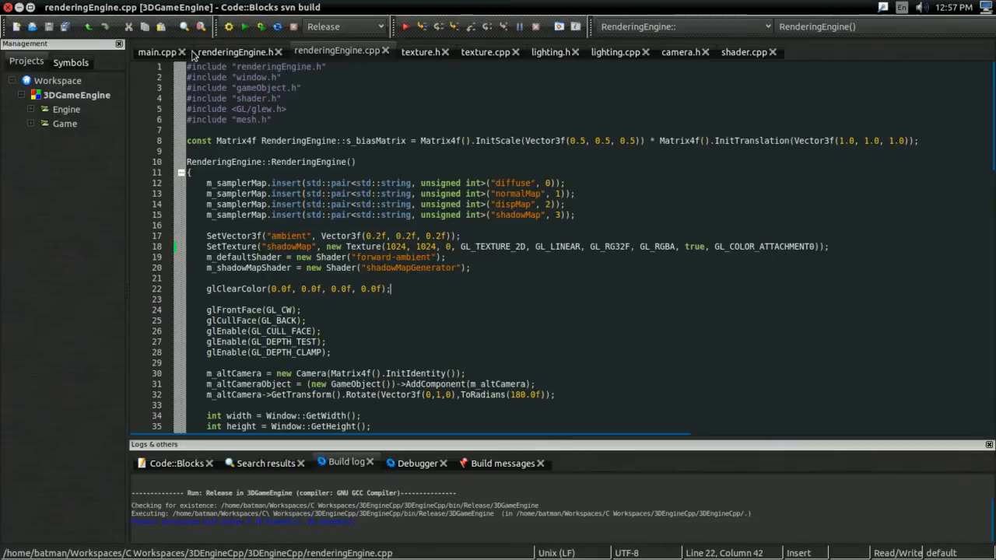
pyautogui.click(157, 52)
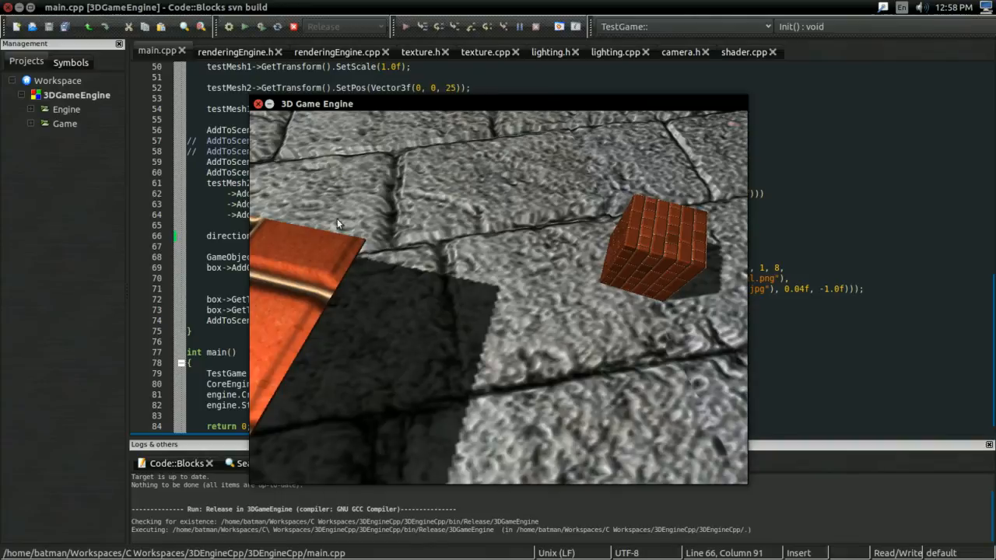
pyautogui.click(336, 51)
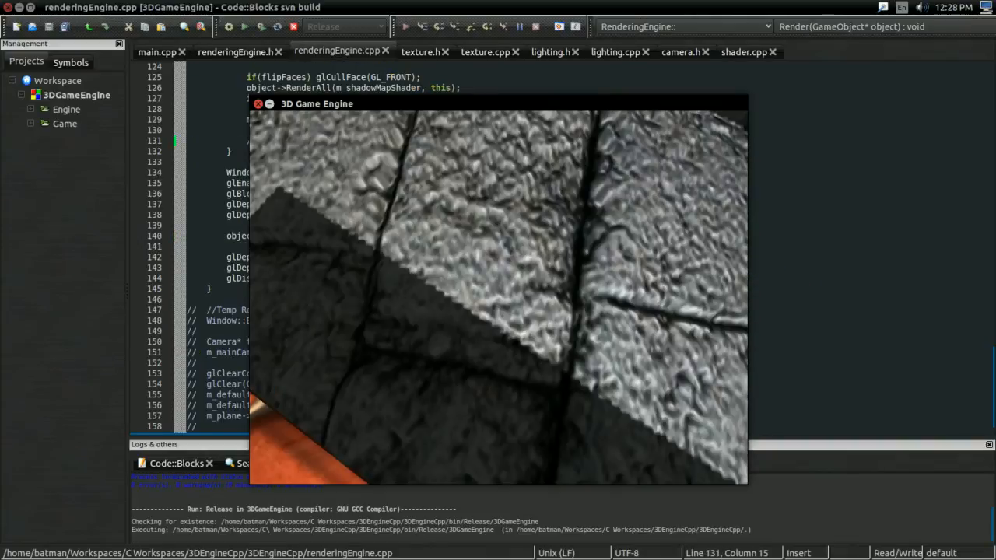